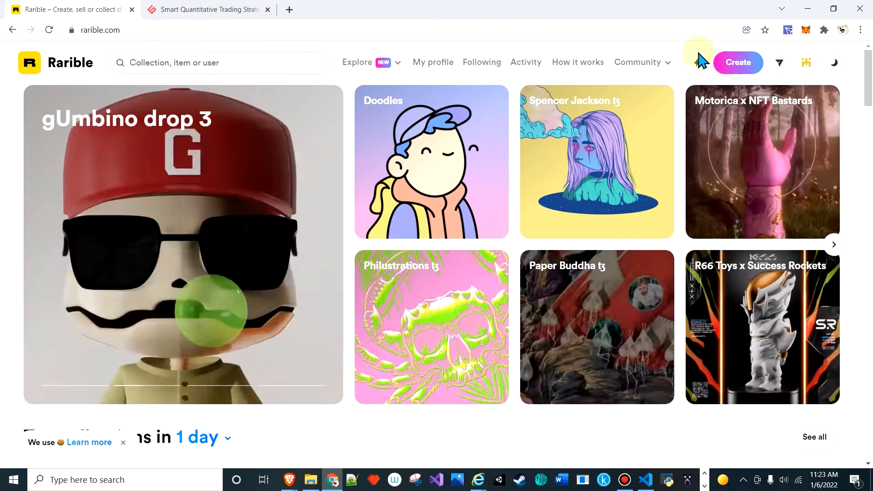
Start a single Ethereum item and bring up the file picker for its artwork
left_click(738, 62)
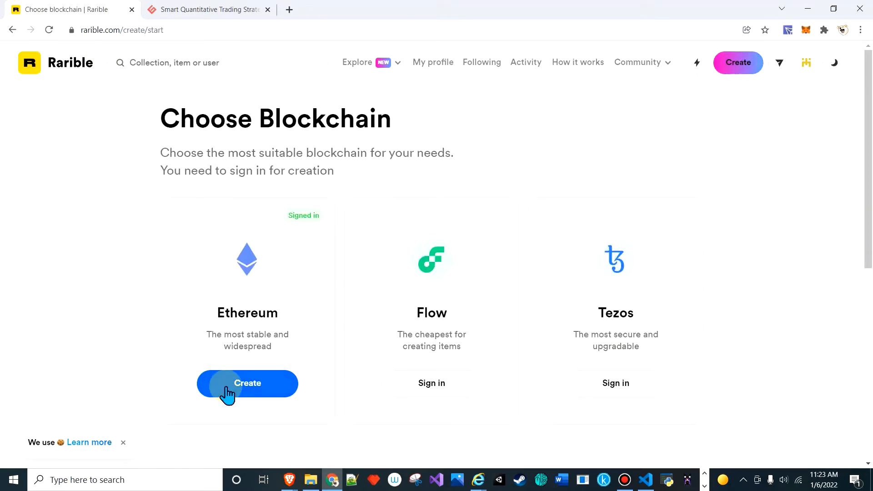
left_click(247, 383)
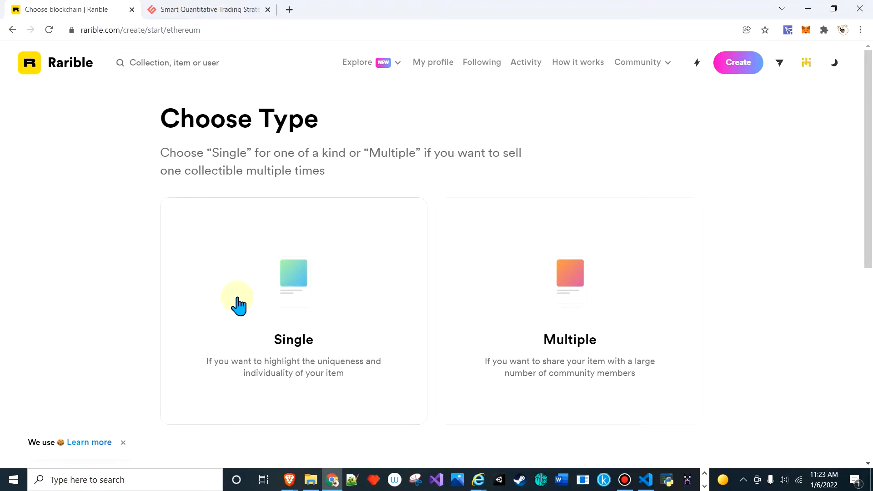
left_click(238, 302)
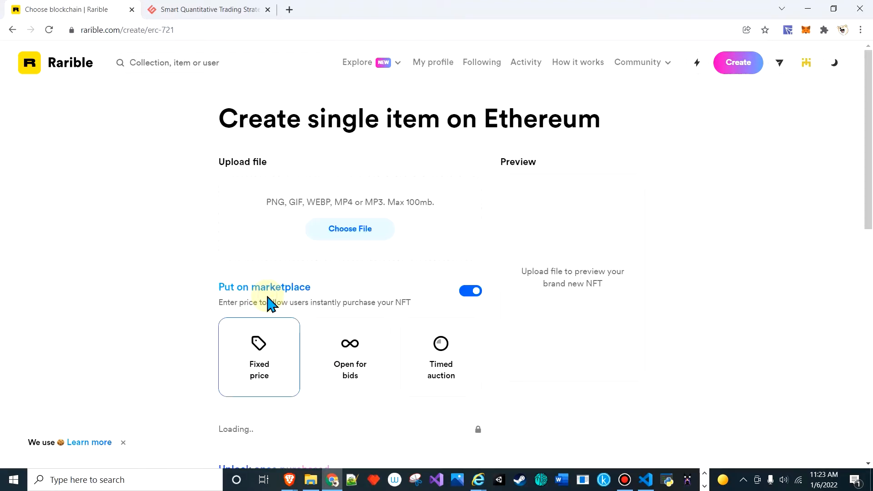
left_click(350, 228)
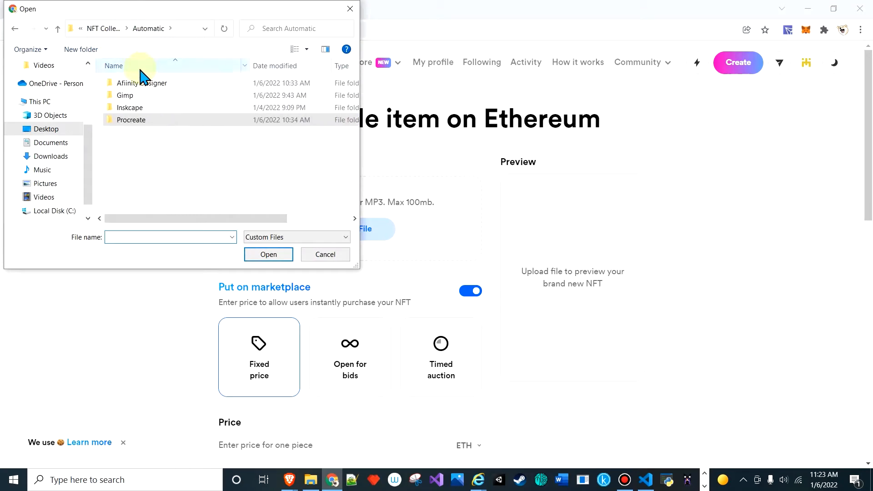
Upload Special Person (8) from Affinity Designer > NFT Collection as the artwork
double_click(144, 83)
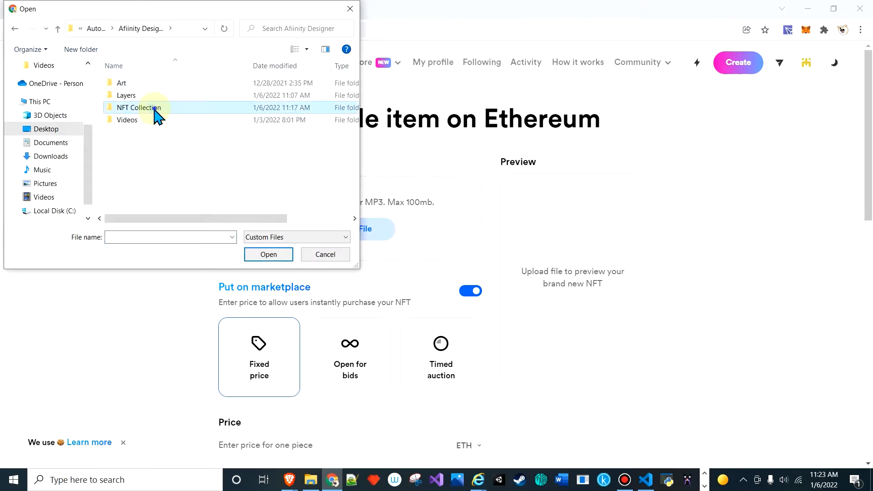
double_click(139, 108)
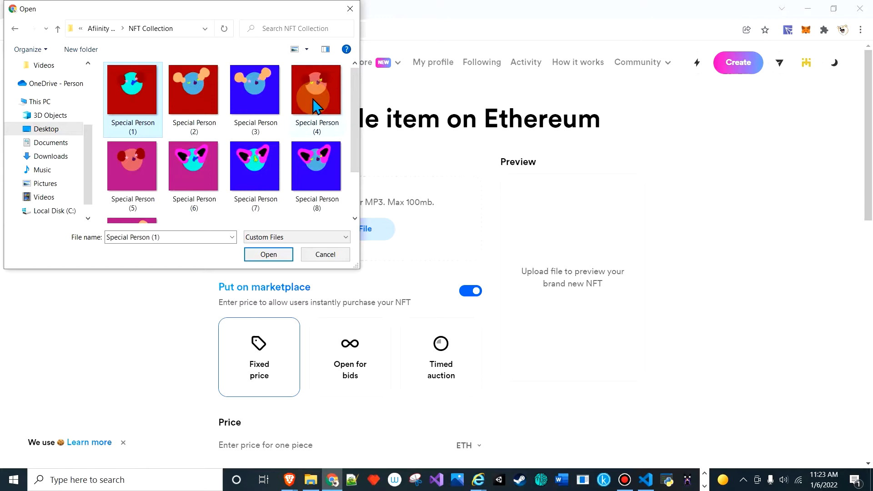
left_click(194, 166)
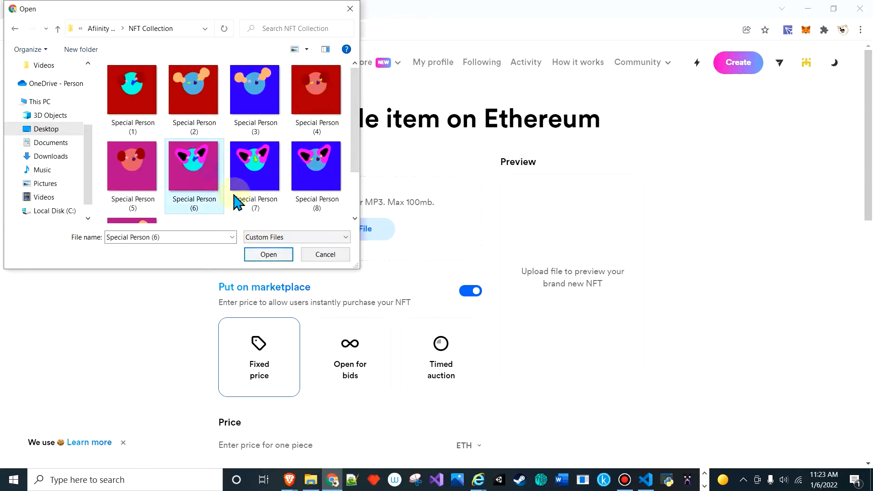
left_click(268, 254)
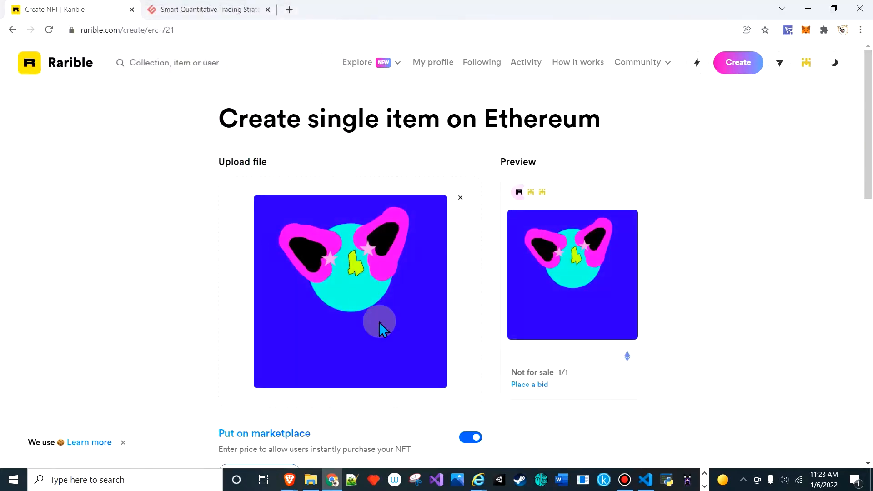
Scroll down to Price and enter 0.02 ETH as the fixed sale price
scroll("down", 3)
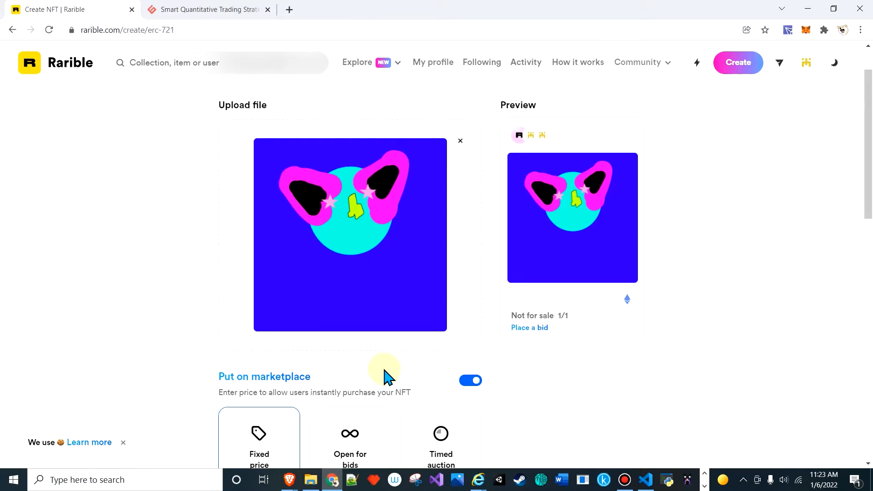
scroll("down", 3)
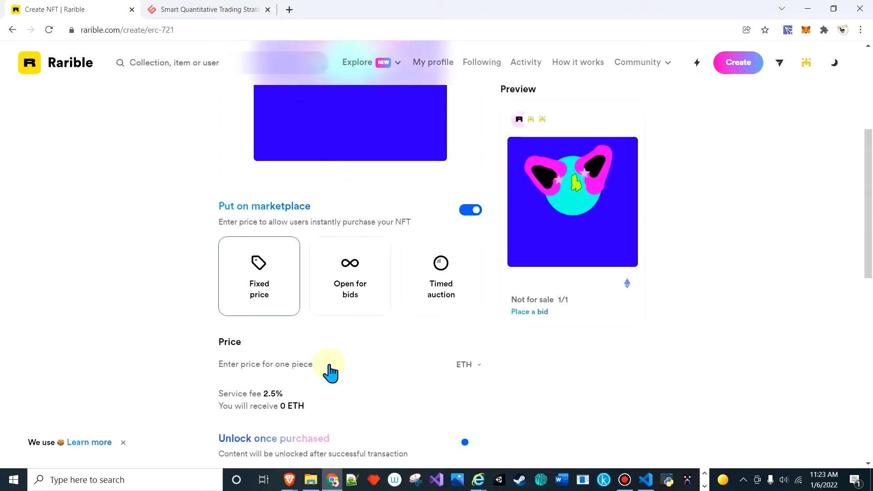
type("0")
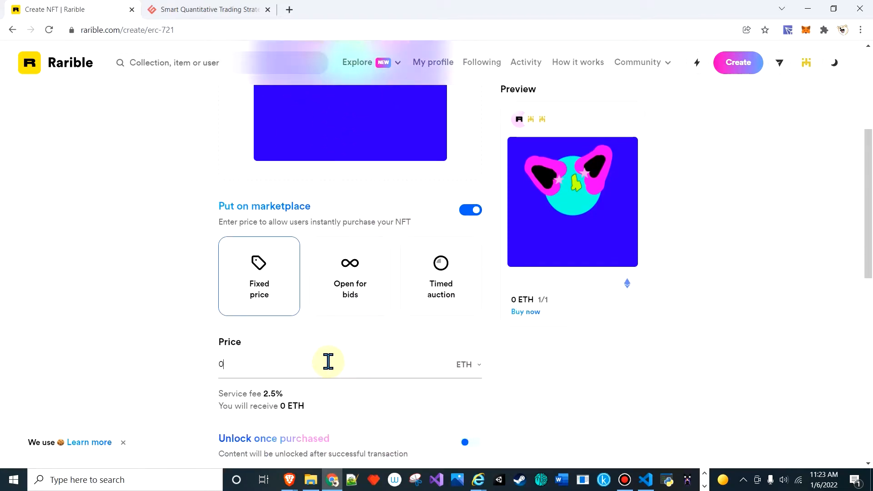
type(".00")
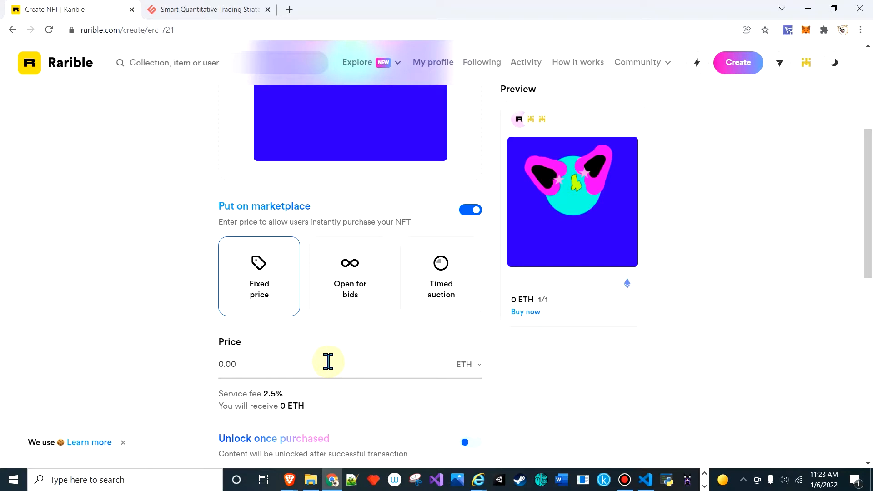
type("0.02")
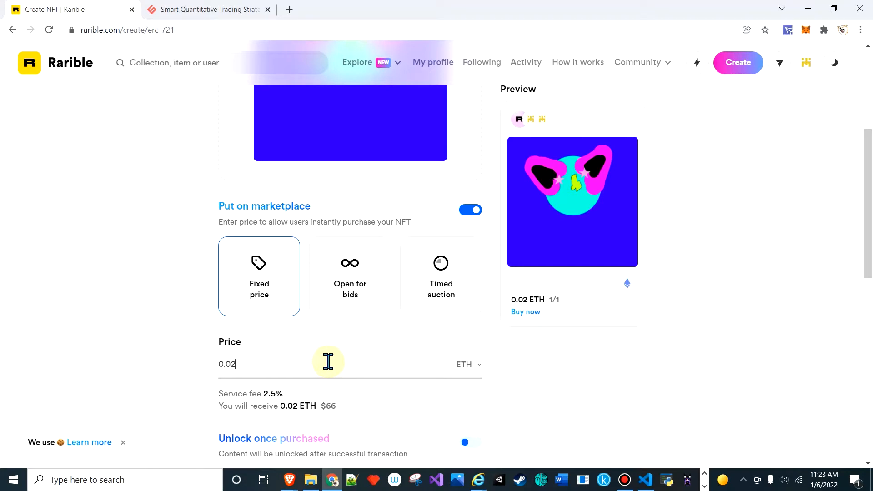
scroll("down", 3)
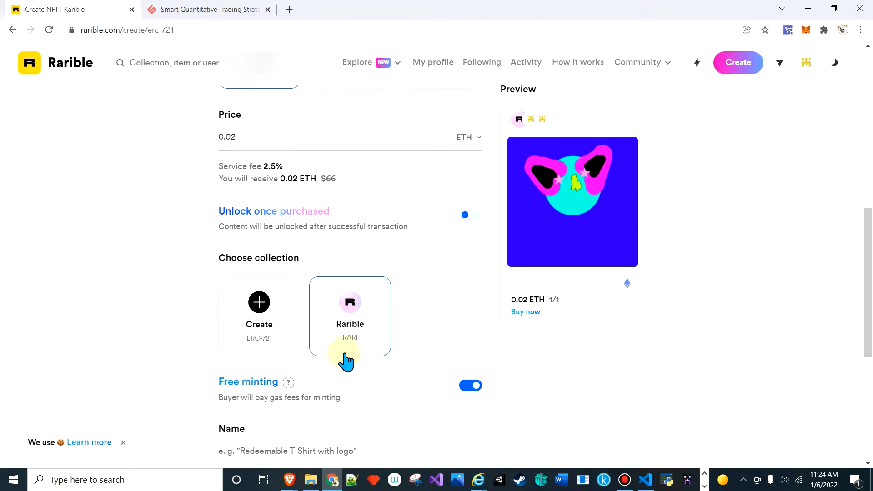
mouse_move(351, 331)
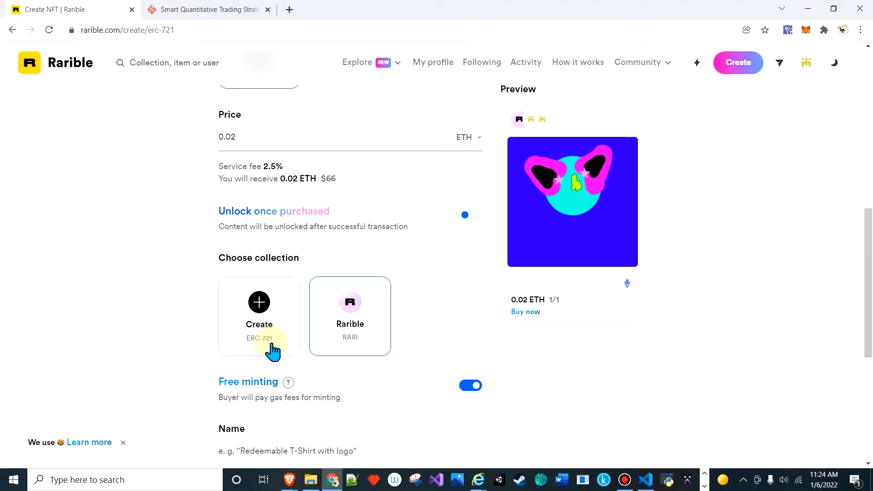
mouse_move(253, 302)
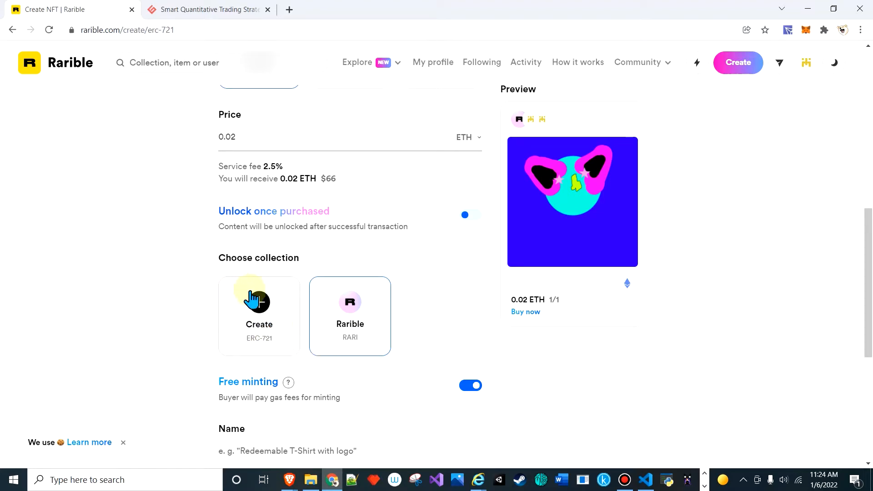
scroll("down", 3)
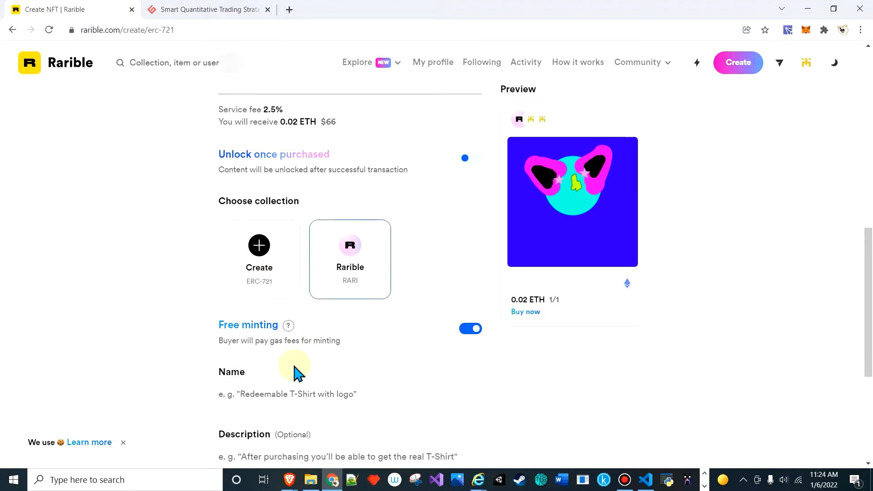
scroll("down", 3)
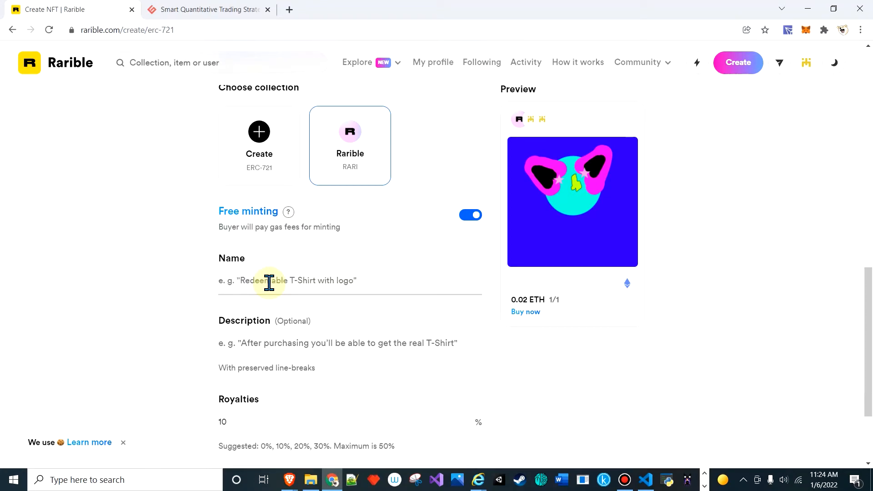
Enter the name 'Special Person 8th' and description '8th man out.', then scroll to the bottom
type("Special P")
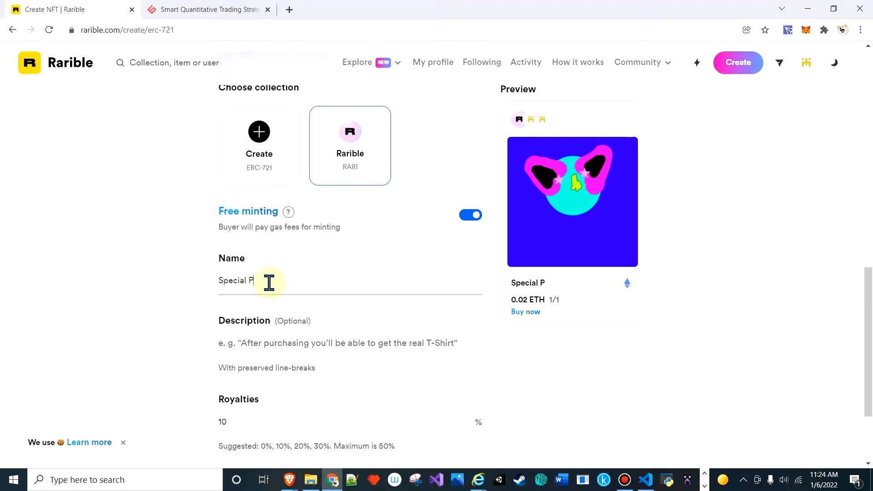
type("erson")
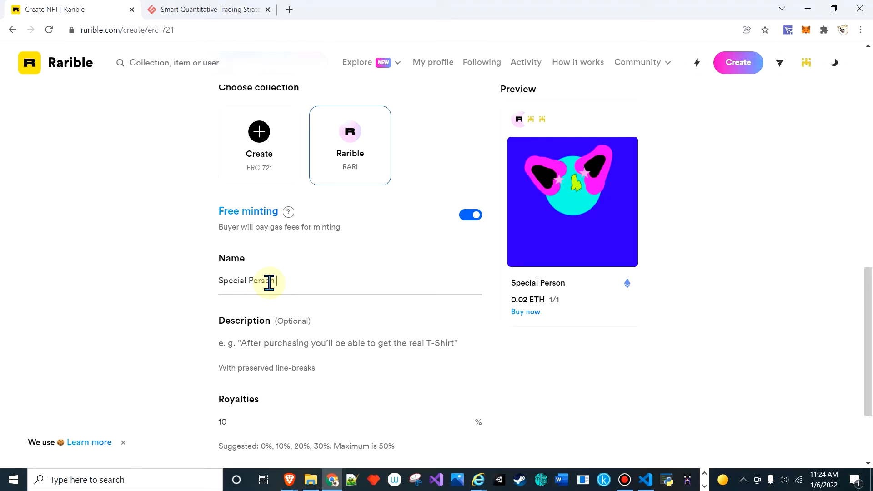
type("8th")
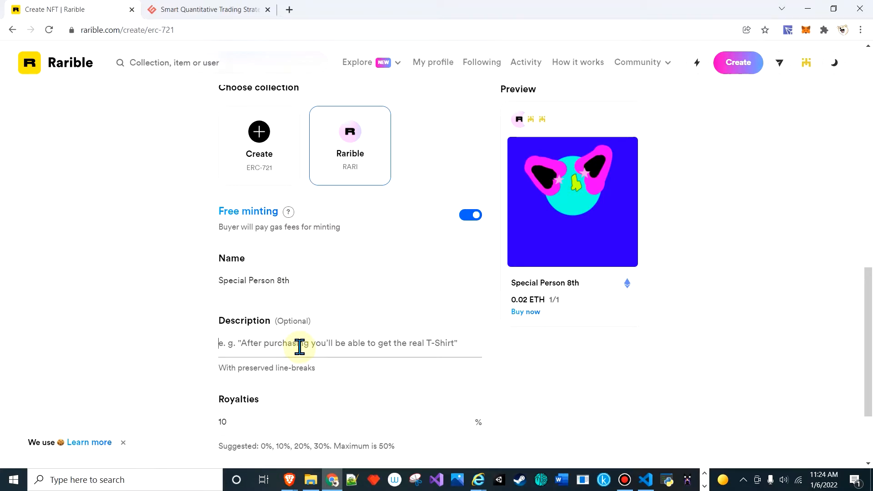
type("8th man out.")
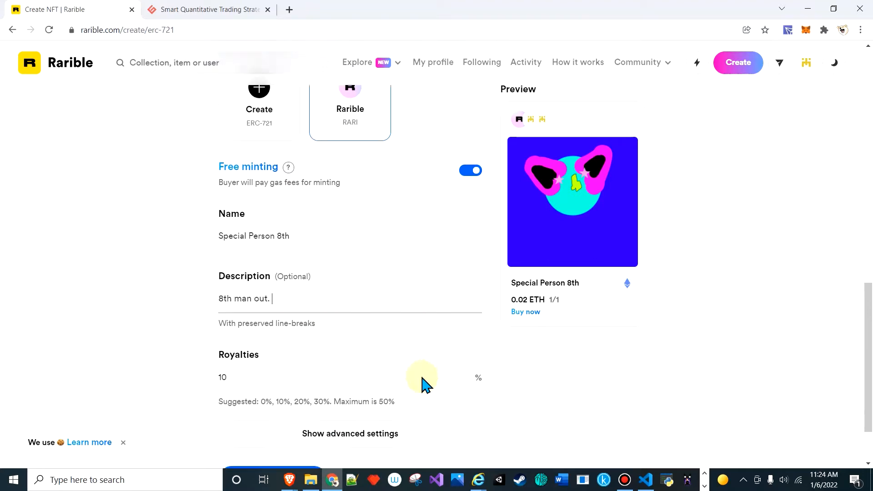
scroll("down", 3)
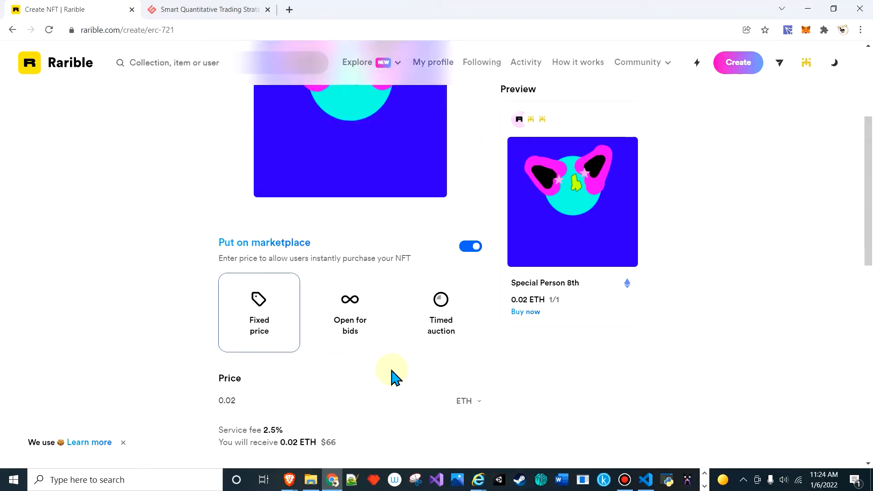
scroll("down", 3)
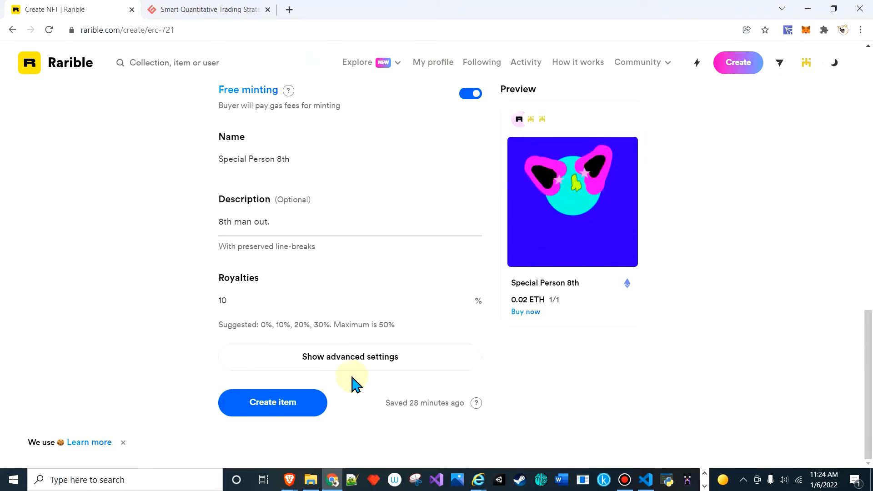
Submit the form with Create item so the IPFS upload starts
left_click(272, 402)
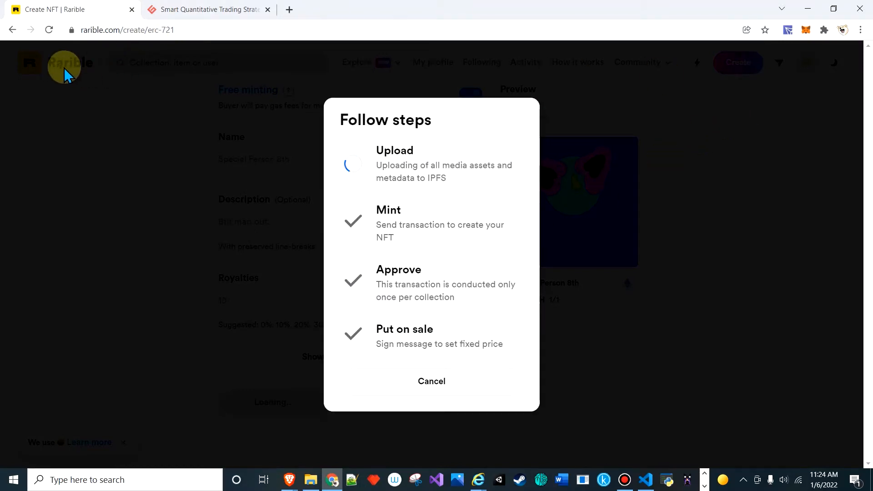
mouse_move(814, 46)
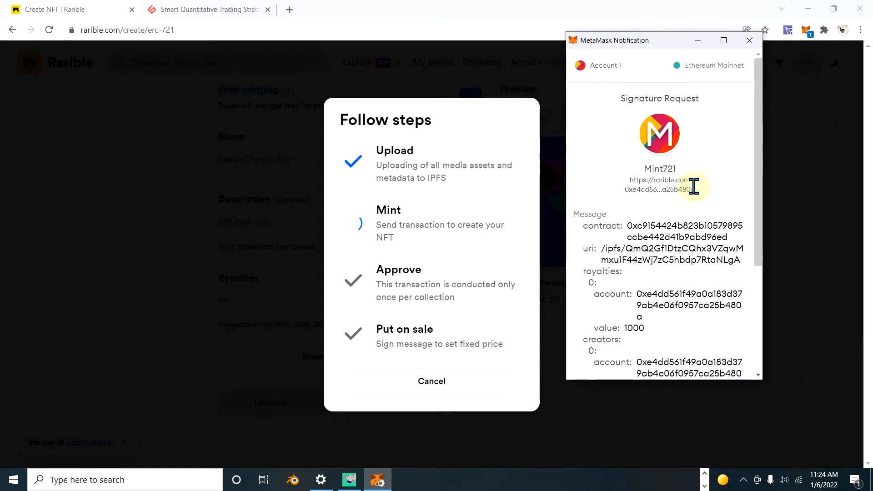
Sign the mint and fixed-price sale requests in MetaMask and dismiss the Protect your funds notice
left_click(705, 354)
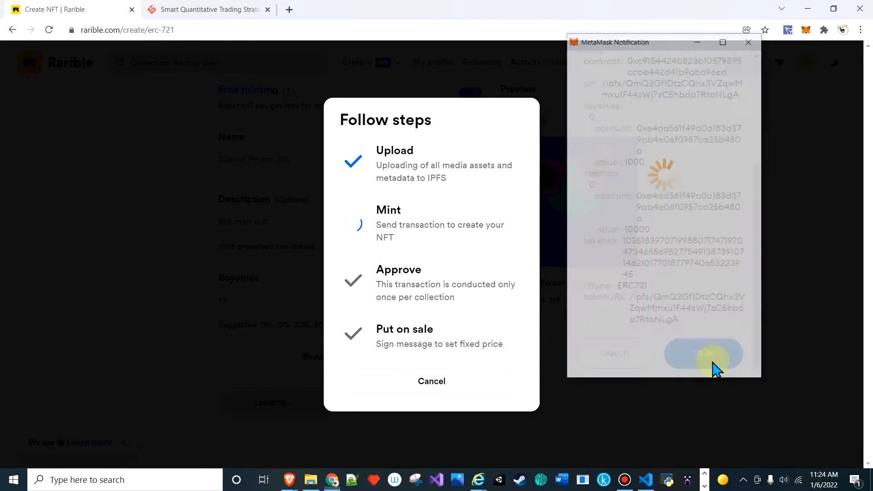
left_click(704, 353)
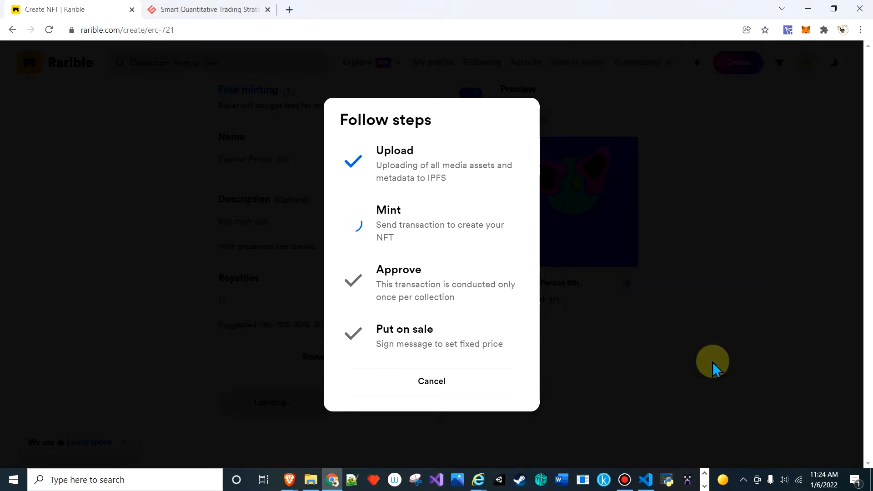
mouse_move(396, 140)
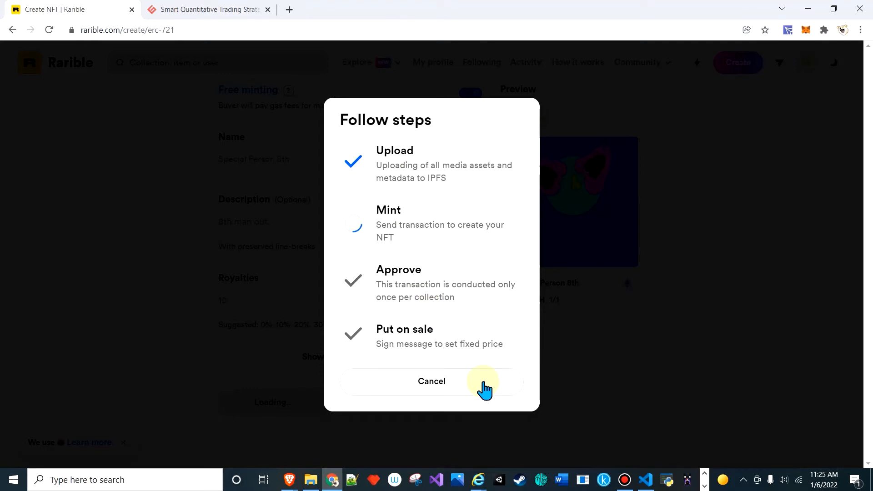
mouse_move(785, 32)
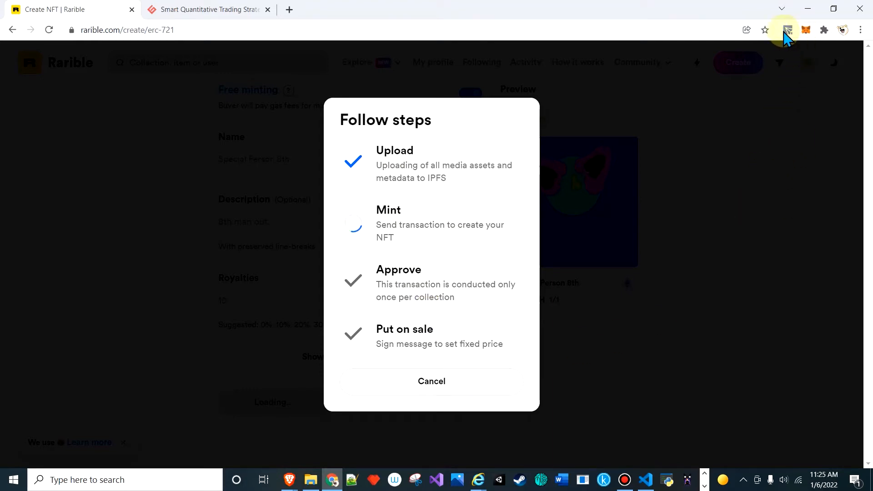
left_click(787, 29)
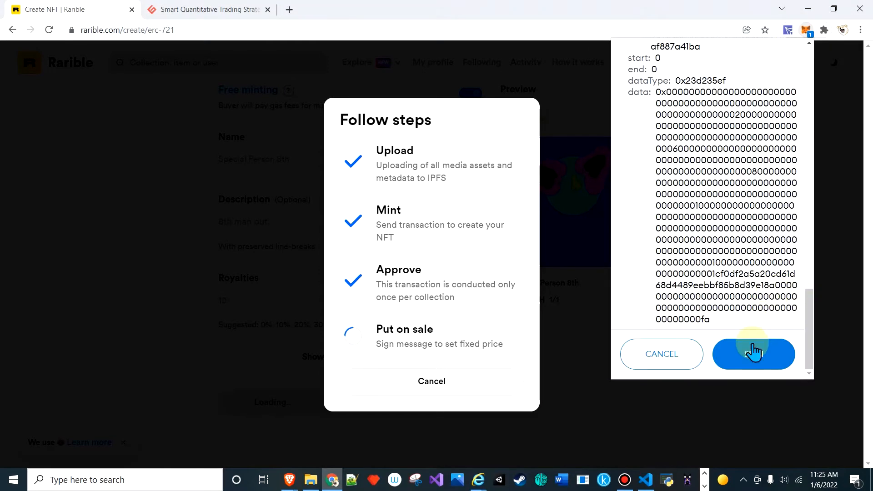
left_click(754, 353)
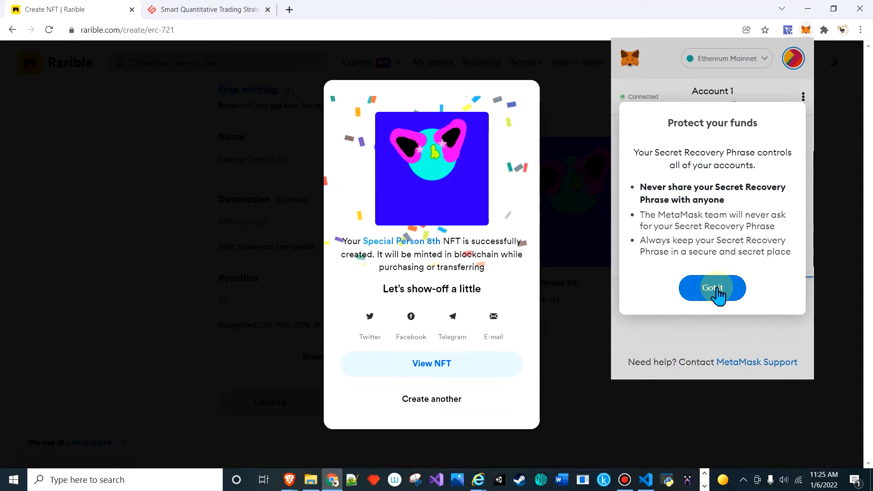
left_click(712, 288)
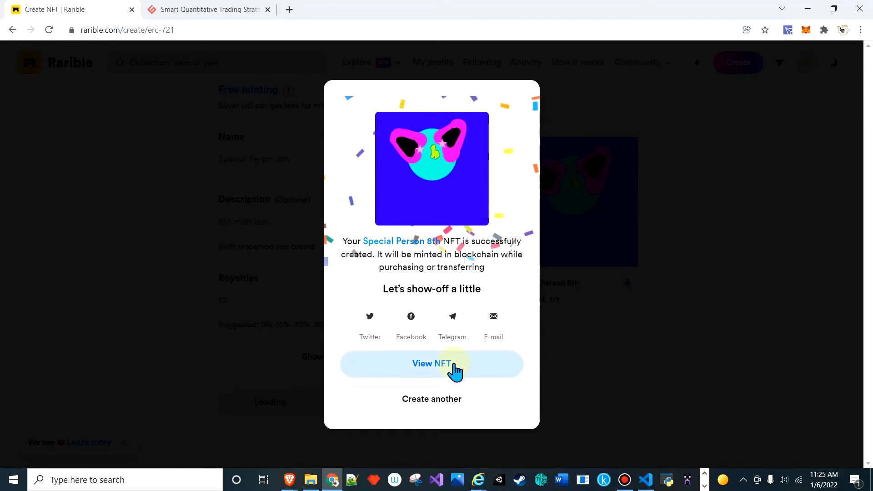
Open Special Person 8th's item page via View NFT in the success dialog
left_click(432, 363)
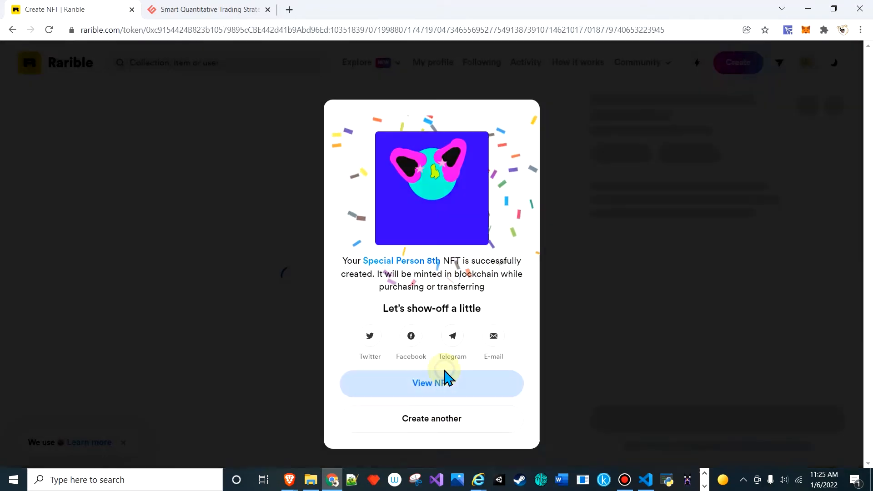
left_click(432, 384)
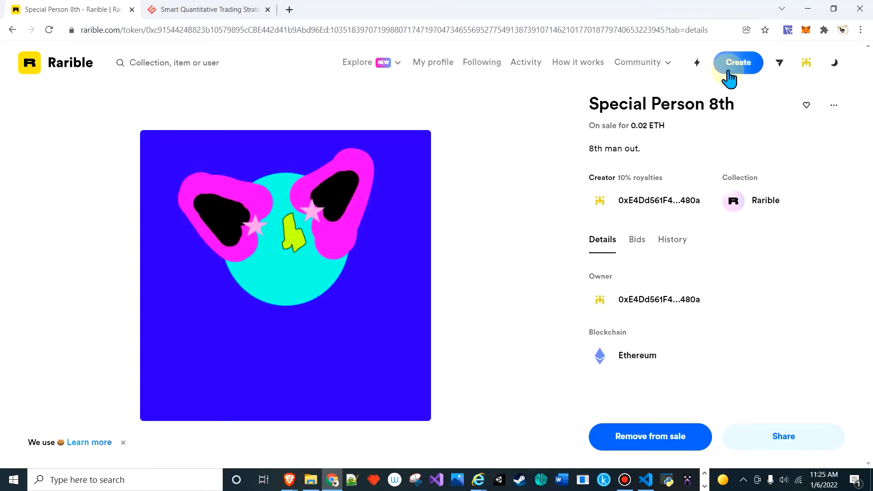
Begin another Ethereum collectible and bring up the file picker for its image
left_click(738, 62)
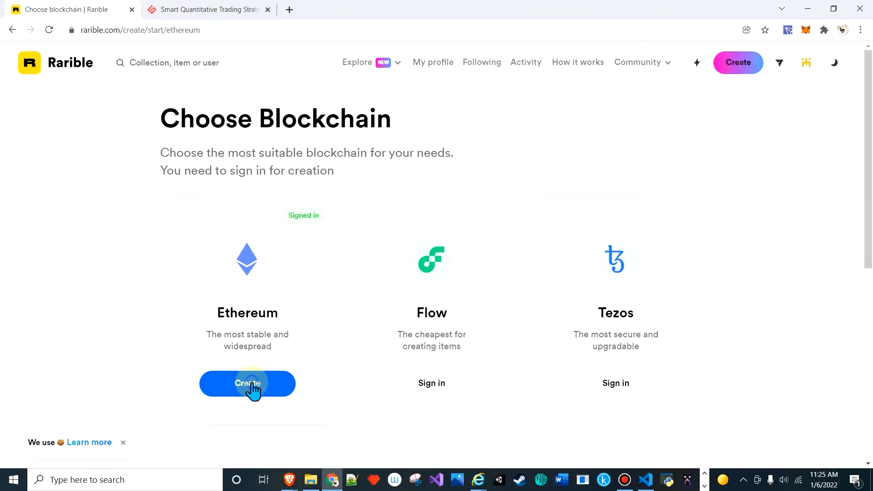
left_click(247, 383)
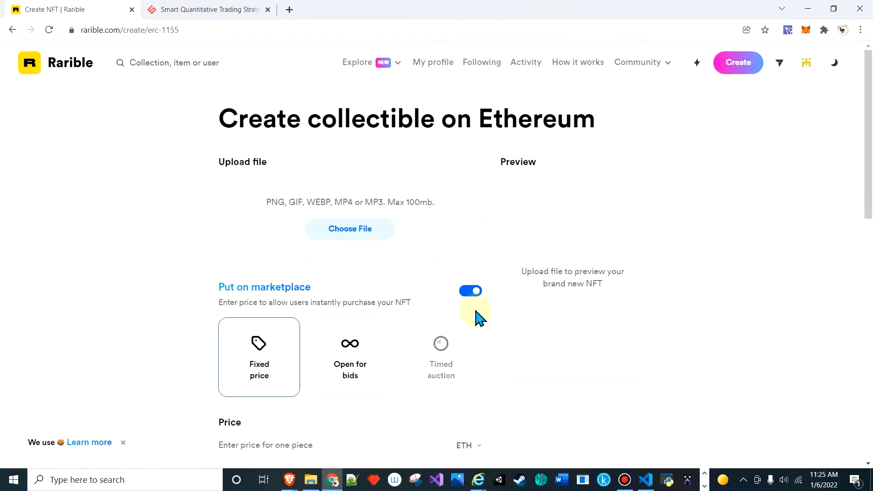
left_click(350, 229)
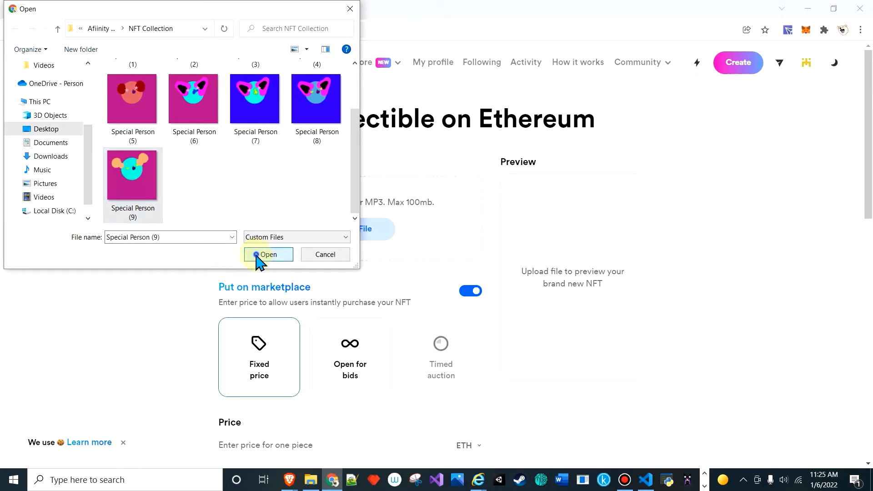
Attach Special Person (9), price each piece at 0.002 ETH, and name it 'Special 9th'
left_click(267, 254)
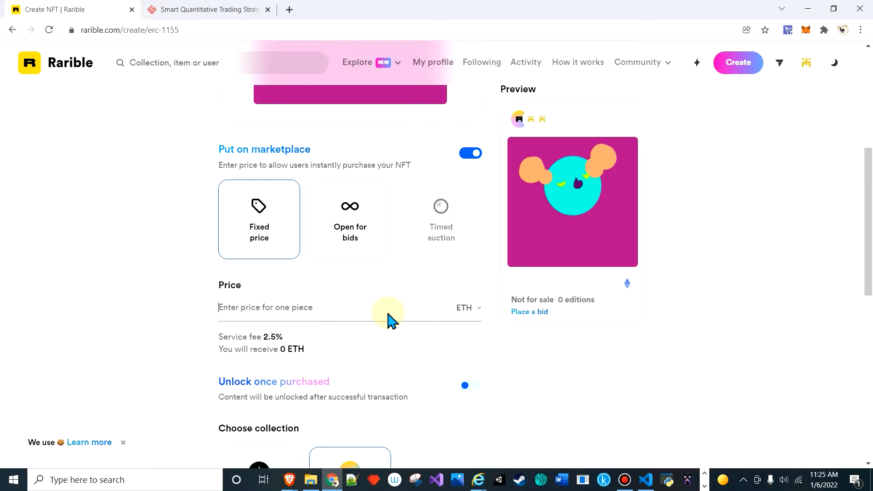
type("0.002")
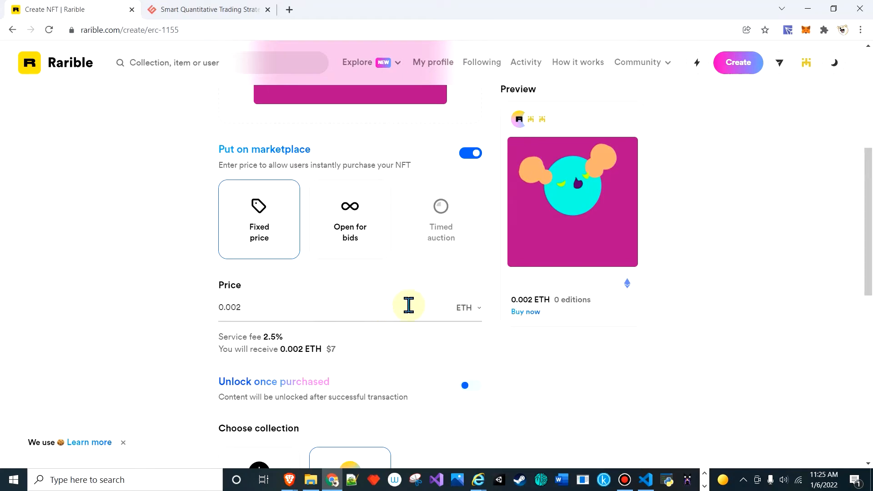
scroll("down", 3)
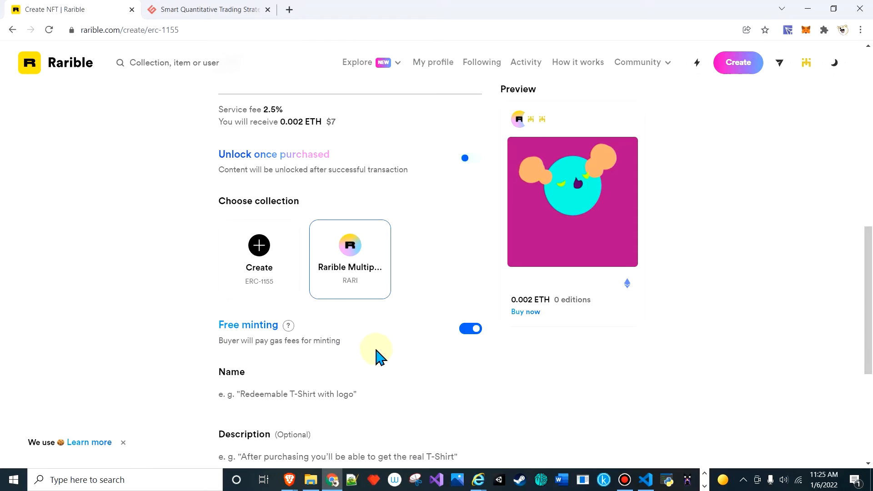
scroll("down", 3)
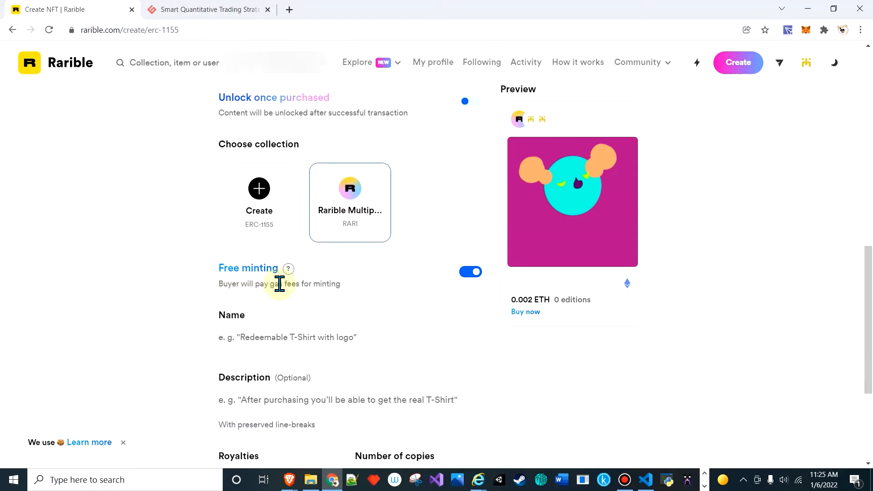
scroll("down", 3)
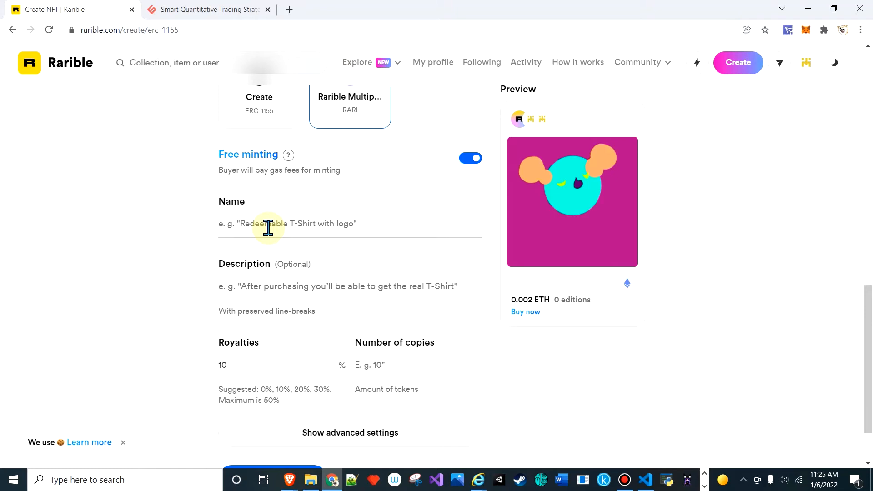
type("Special")
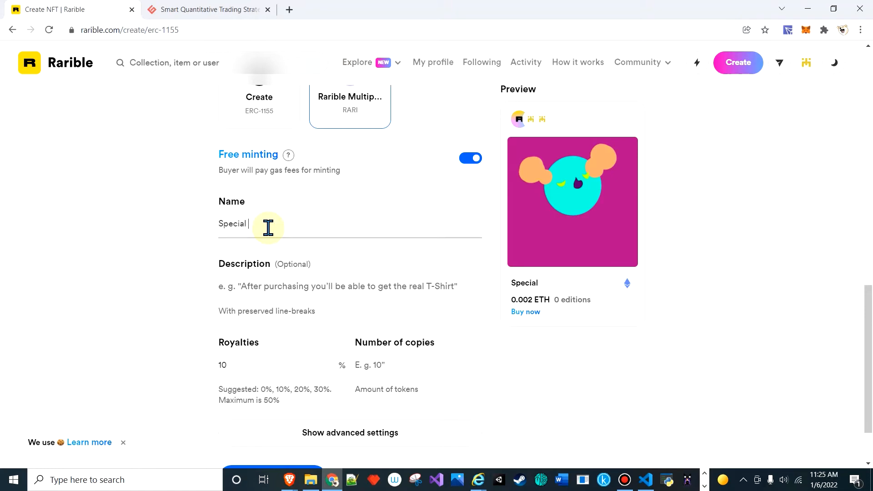
type("9th")
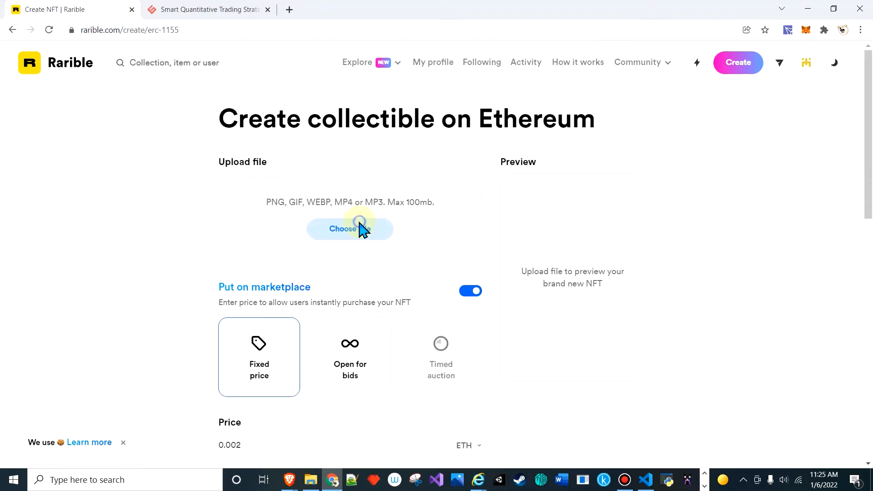
Pick Special Person (9) again in the file dialog and upload it as the artwork
left_click(349, 229)
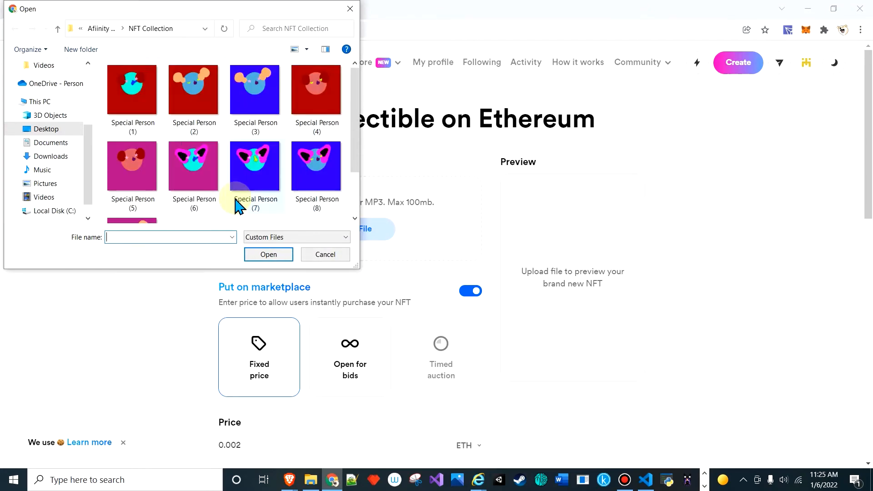
left_click(132, 177)
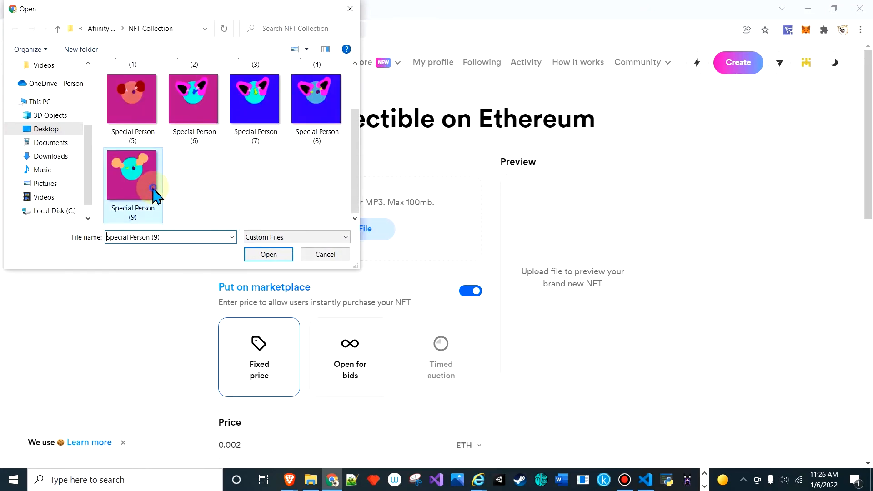
left_click(269, 254)
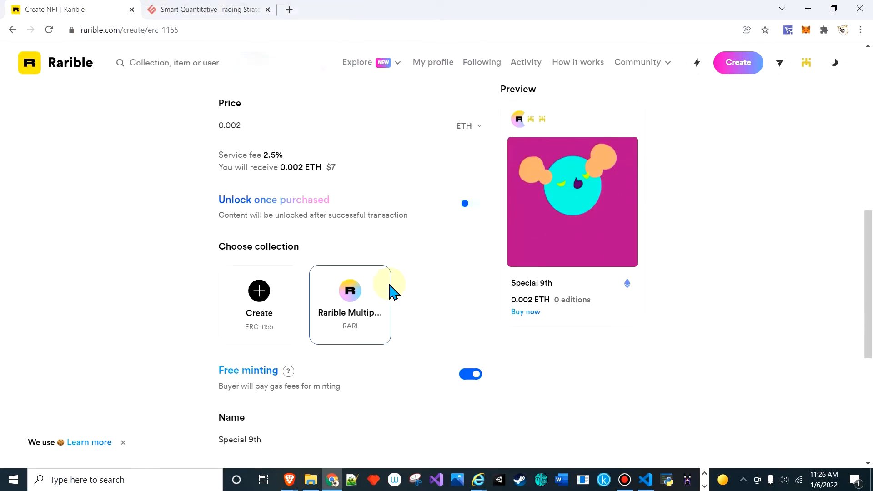
Enter the description '9 to long.' and 10 copies for Special 9th
scroll("down", 3)
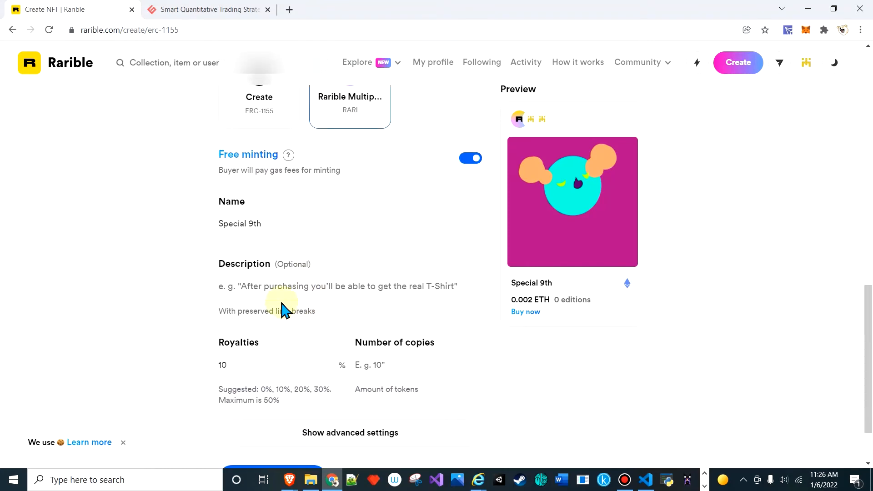
type("9 to long.")
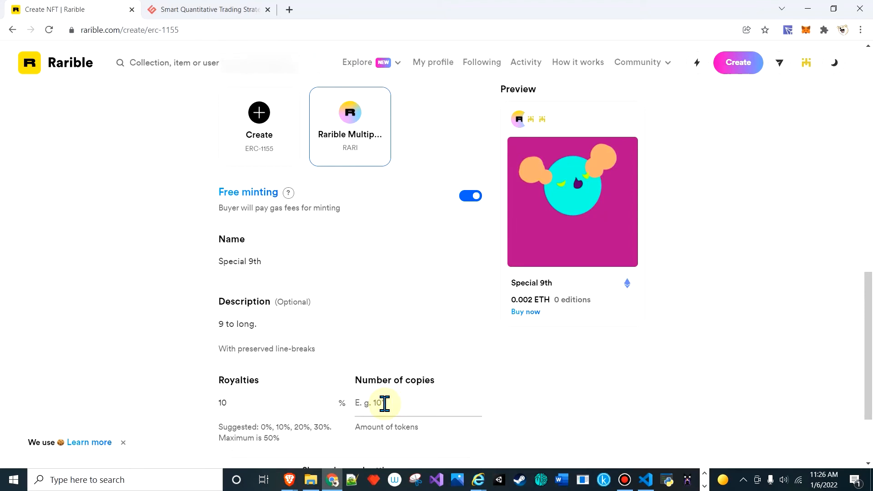
type("10")
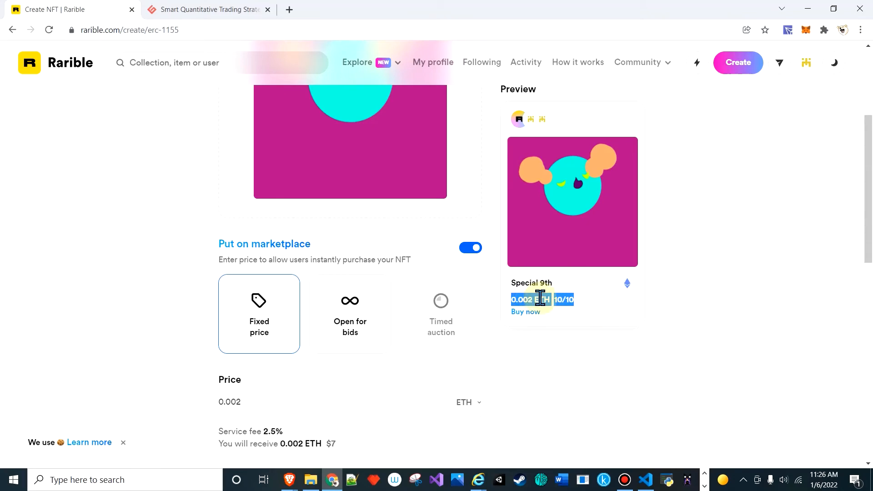
scroll("down", 3)
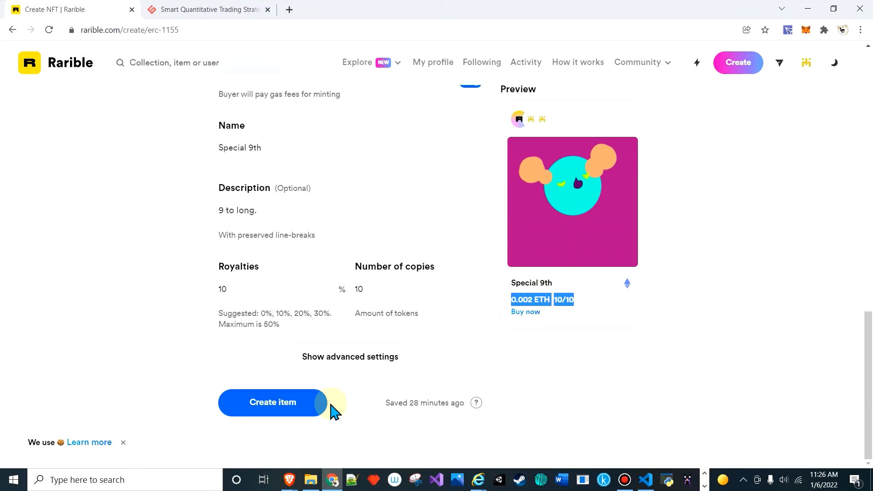
Submit Special 9th with Create item and sign the MetaMask minting request
left_click(272, 403)
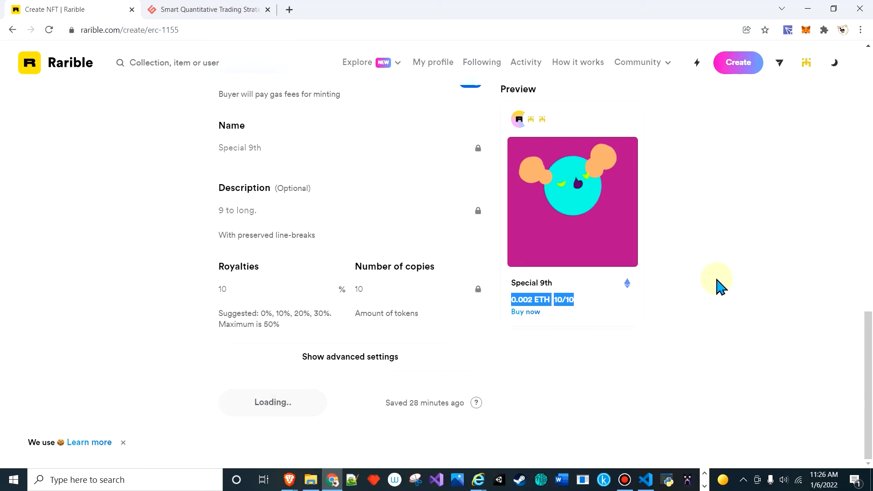
left_click(272, 403)
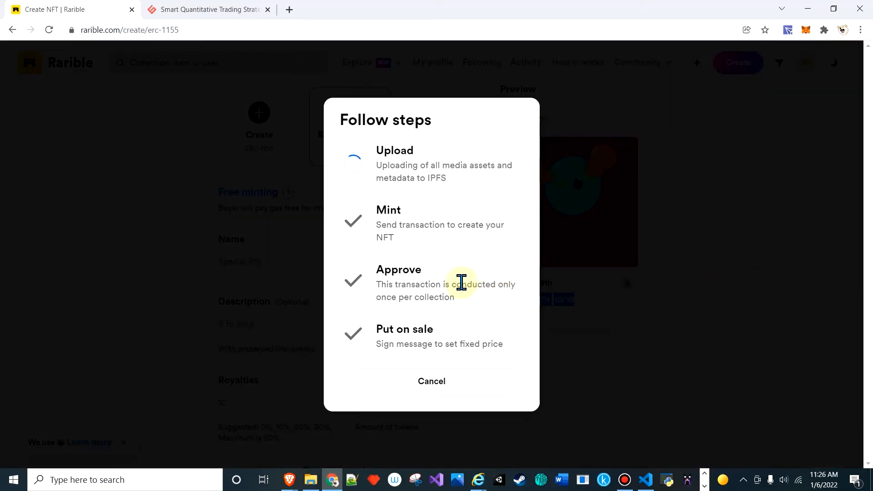
mouse_move(609, 233)
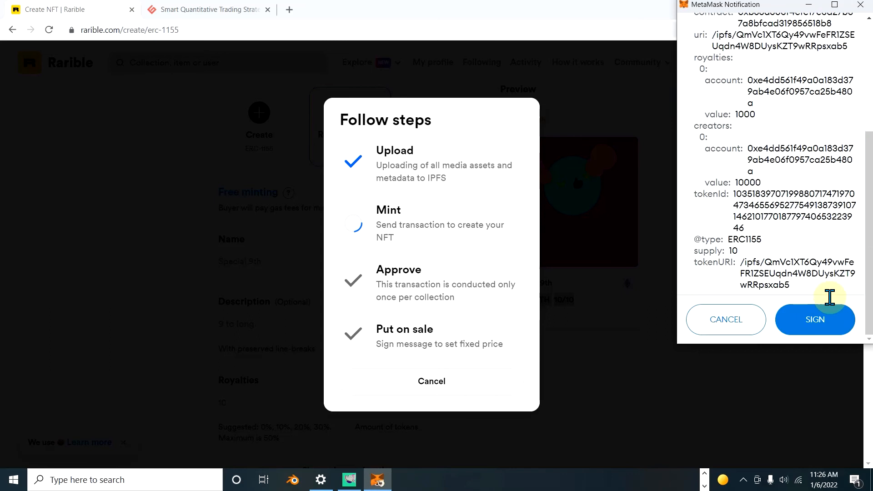
left_click(815, 319)
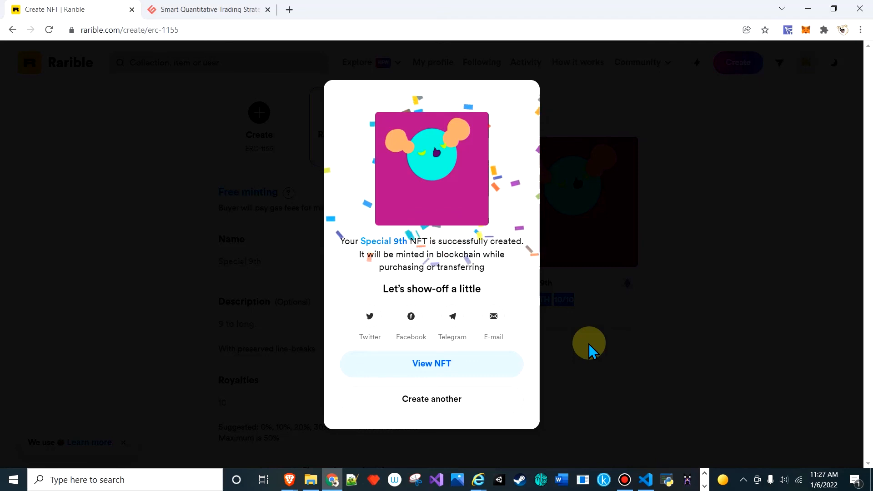
mouse_move(595, 360)
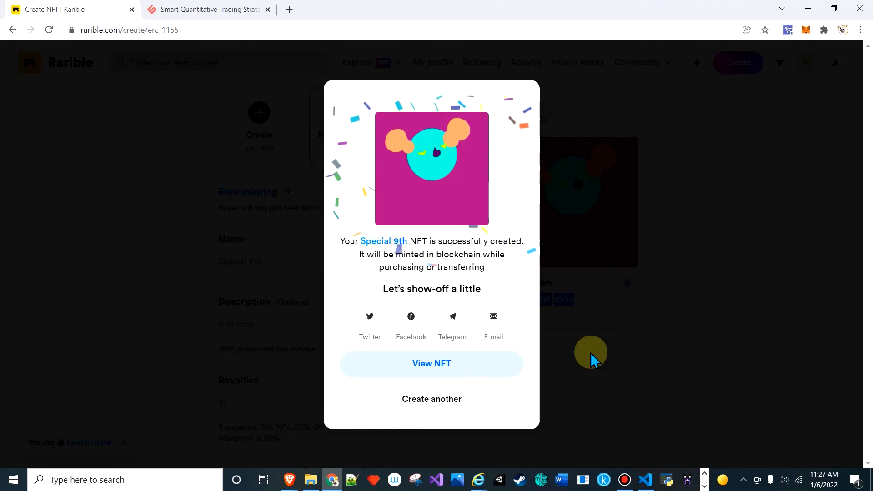
mouse_move(616, 380)
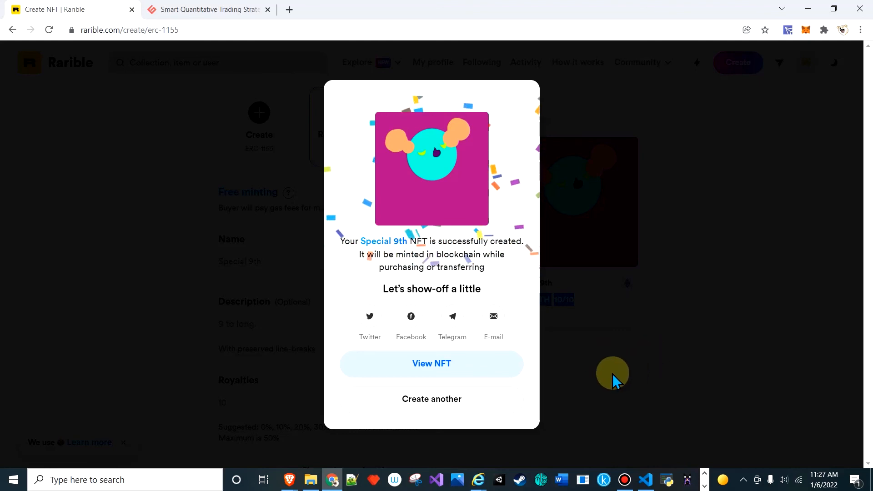